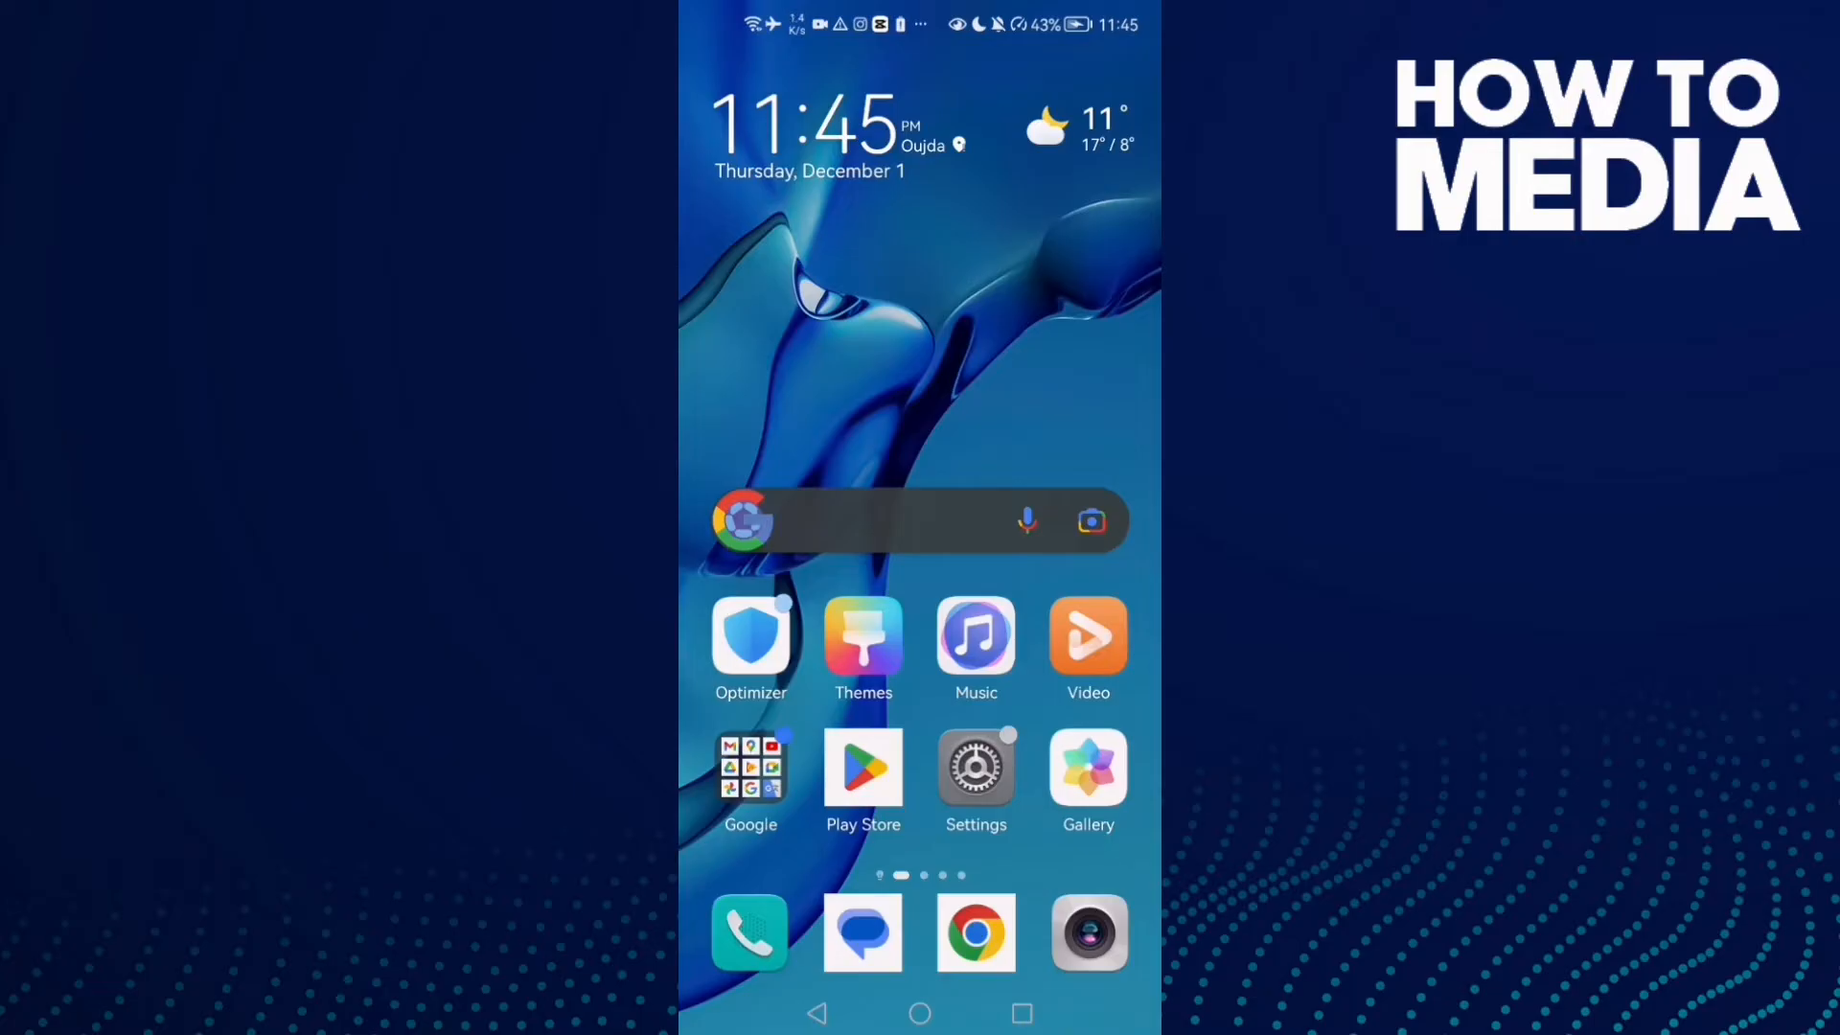
Step: Enable Performance mode on the Battery page of Settings
left_click(975, 772)
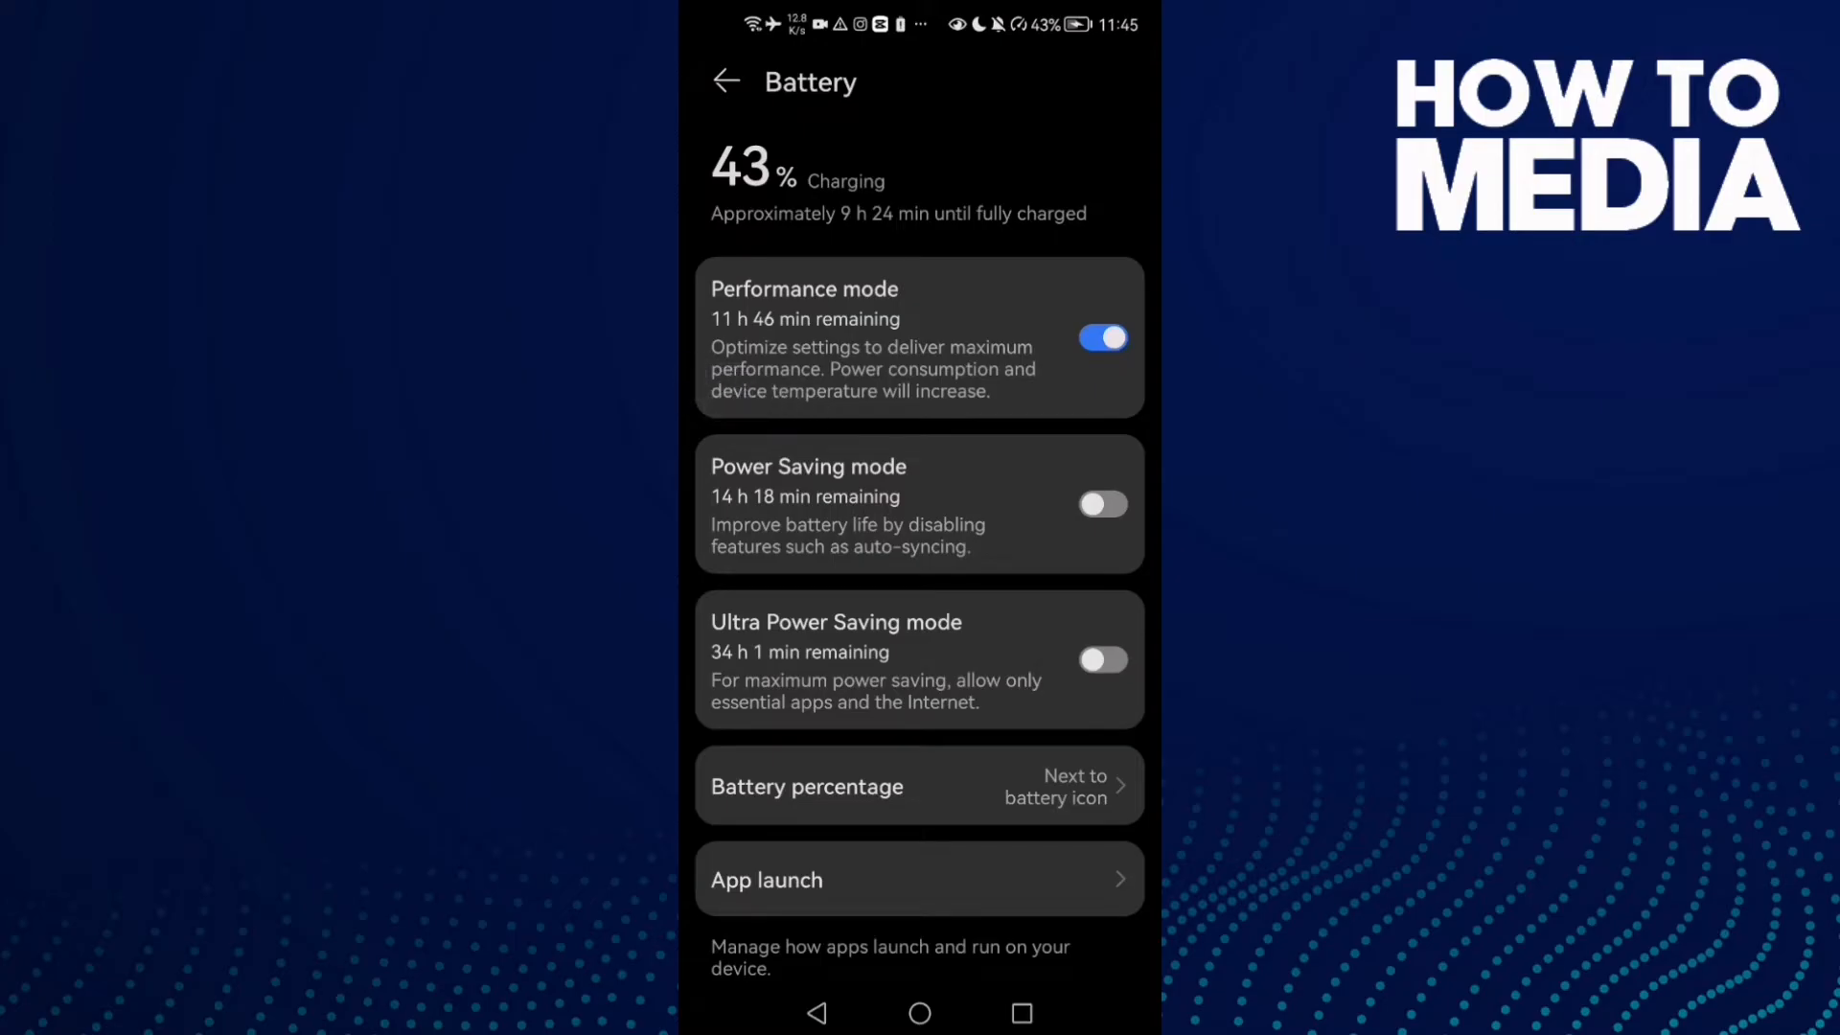
Step: Scroll the Apps list down to reach Instagram and view its App info
scroll("down", 3)
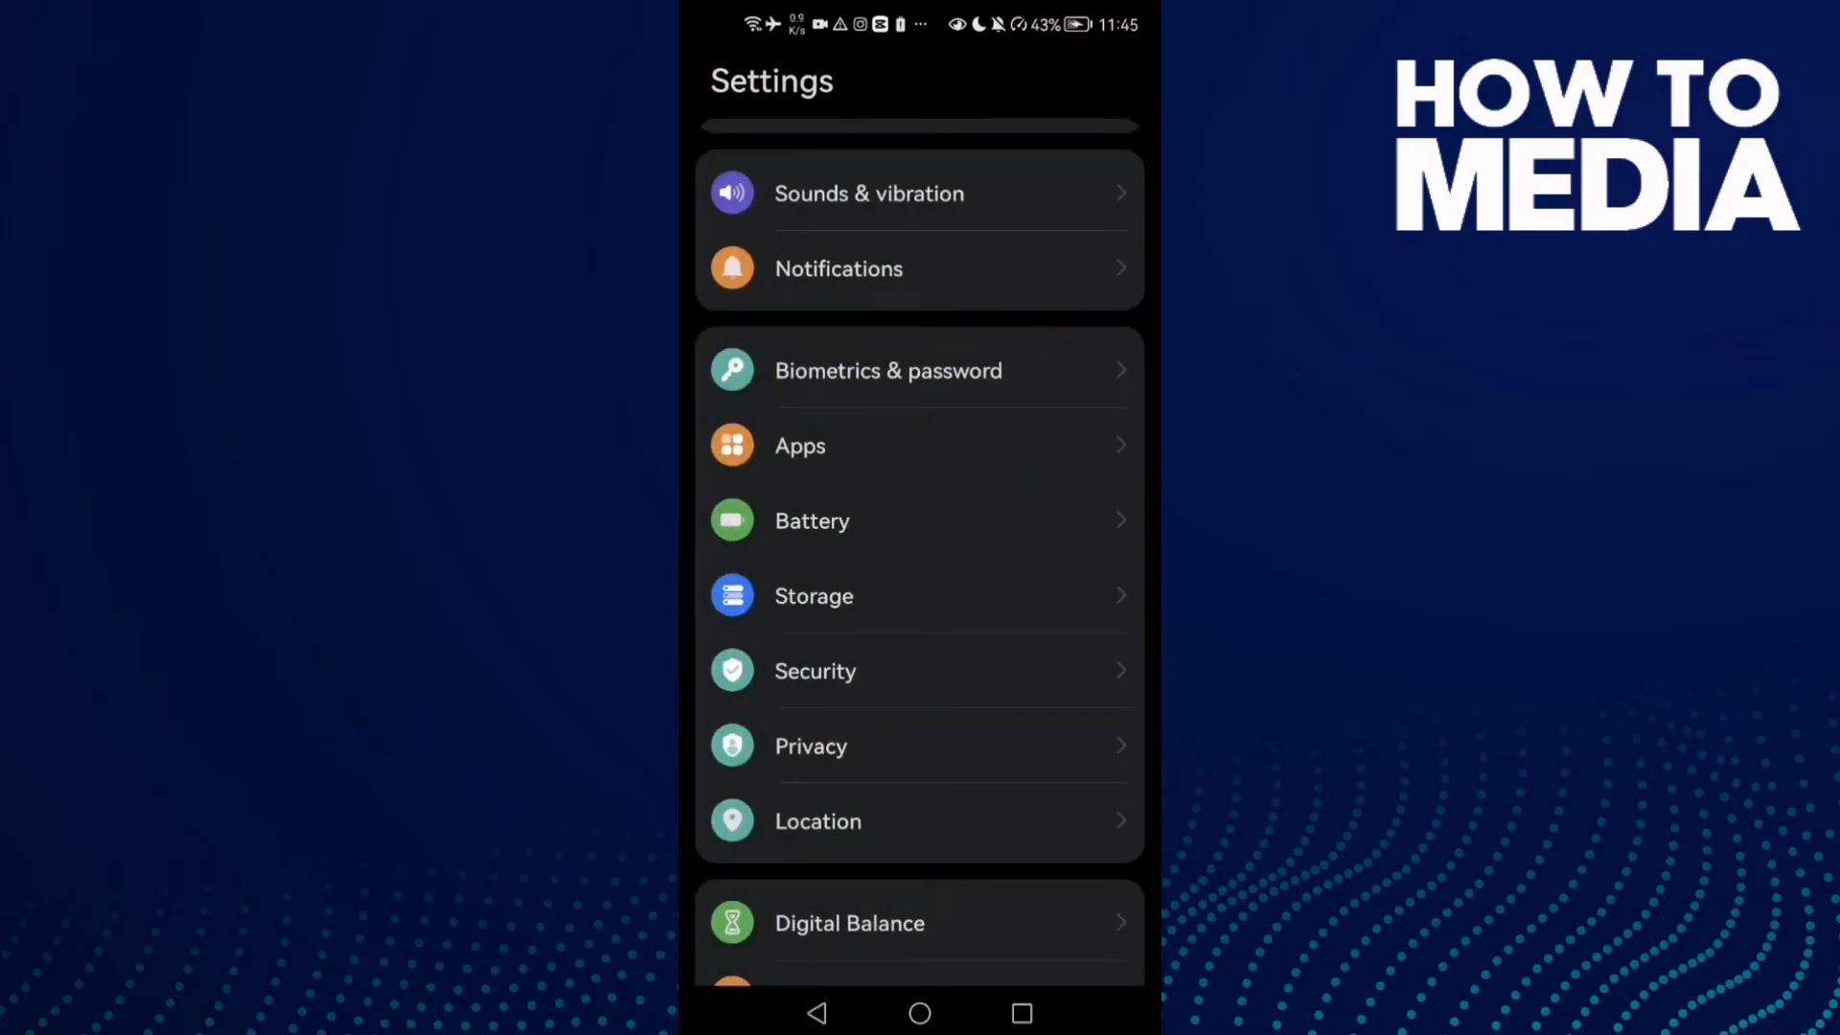
scroll("down", 3)
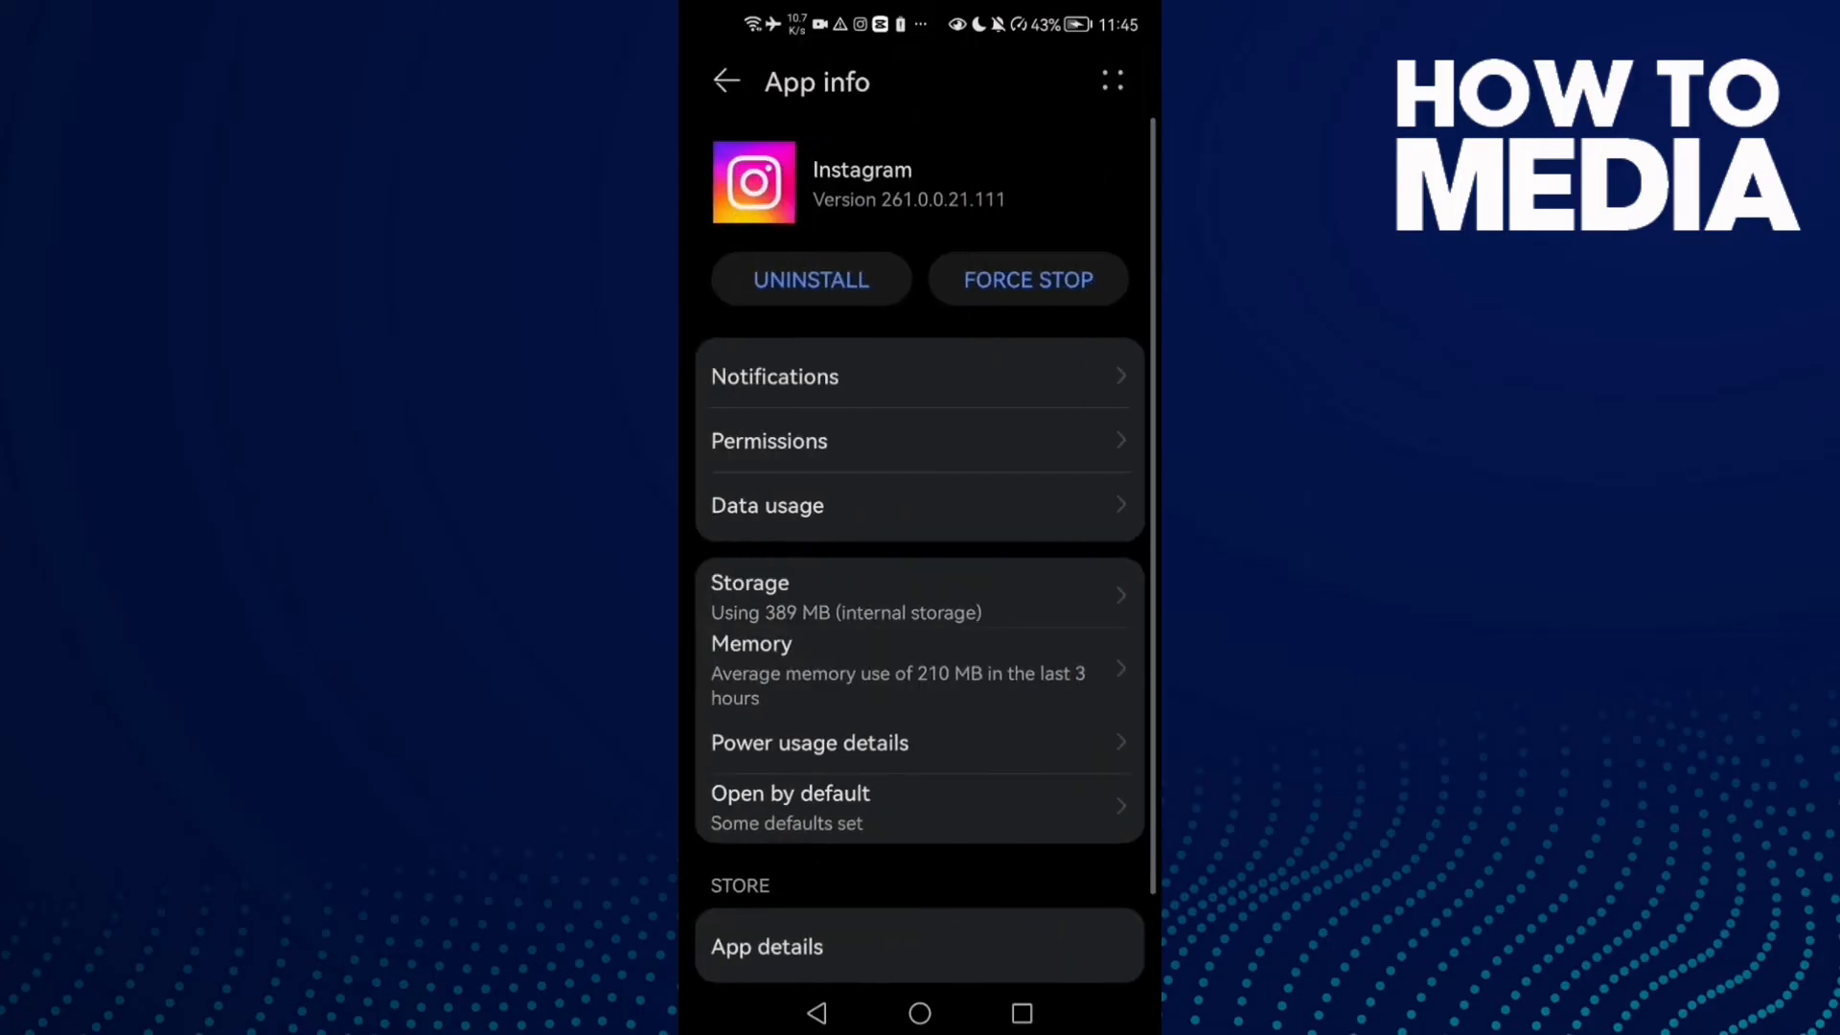
Step: Set Instagram's Storage permission to Deny and go back to the home screen
left_click(769, 440)
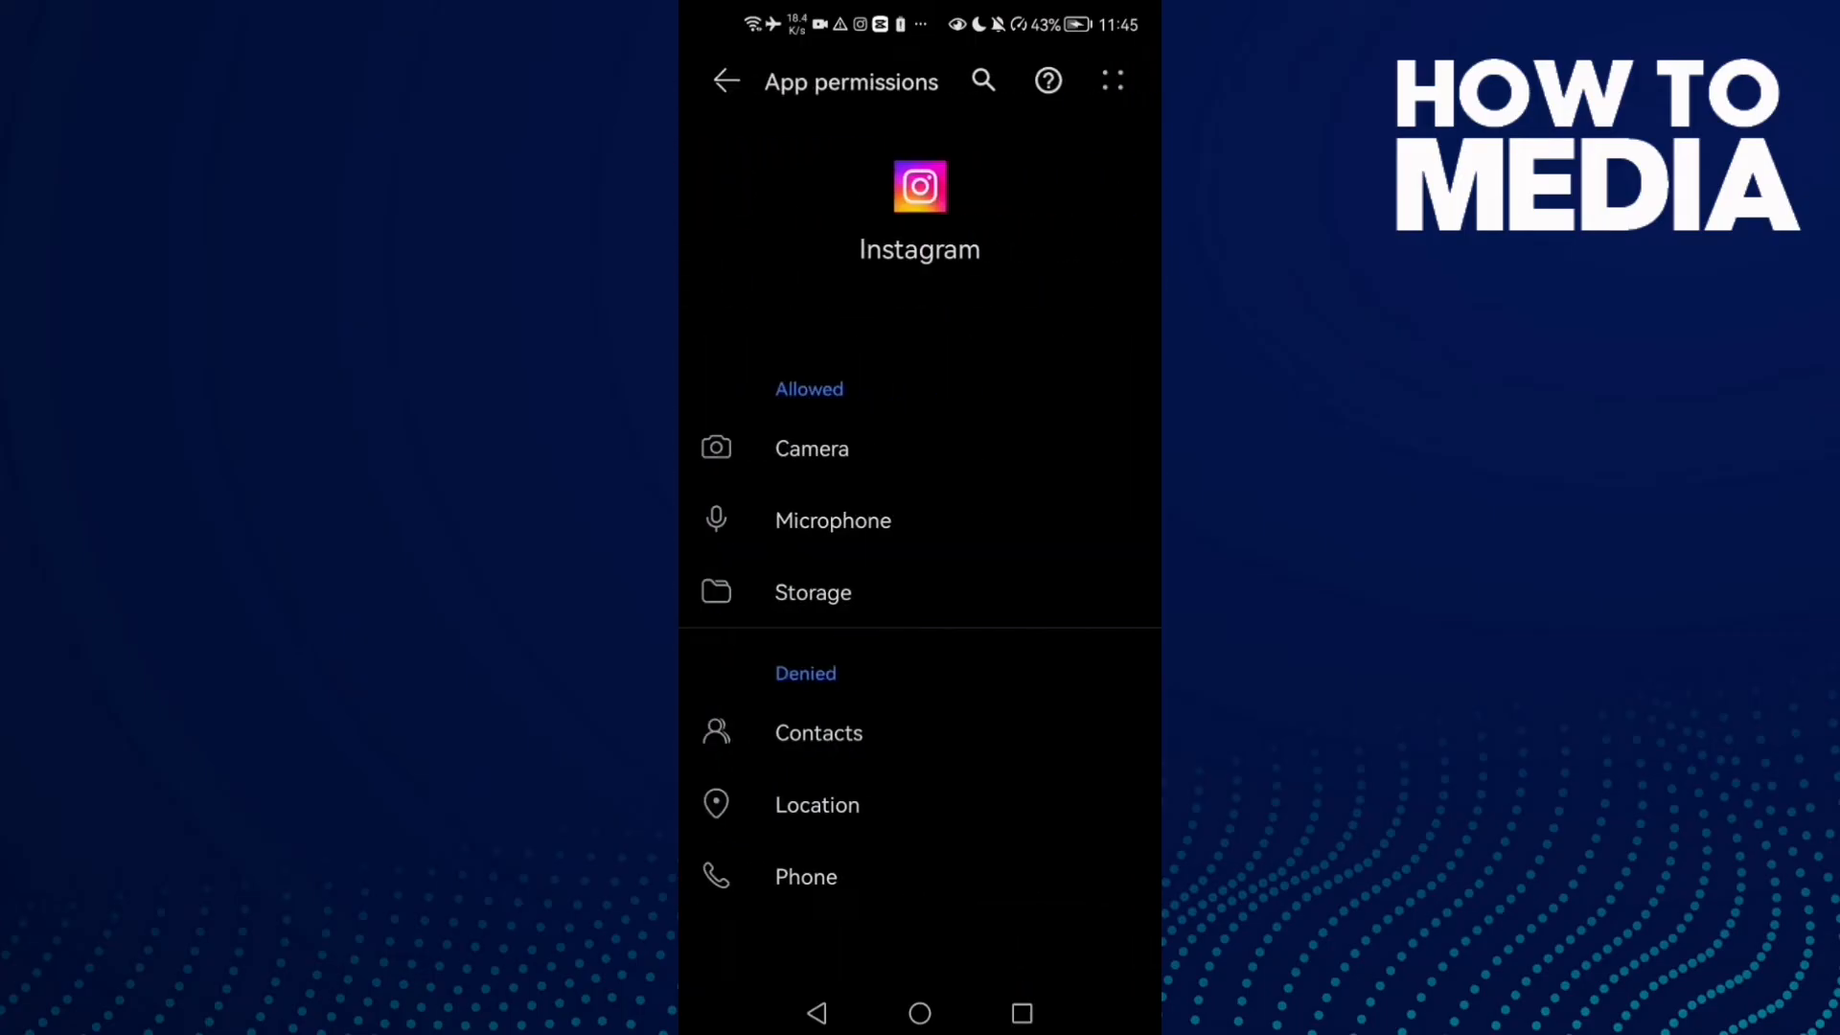
left_click(812, 591)
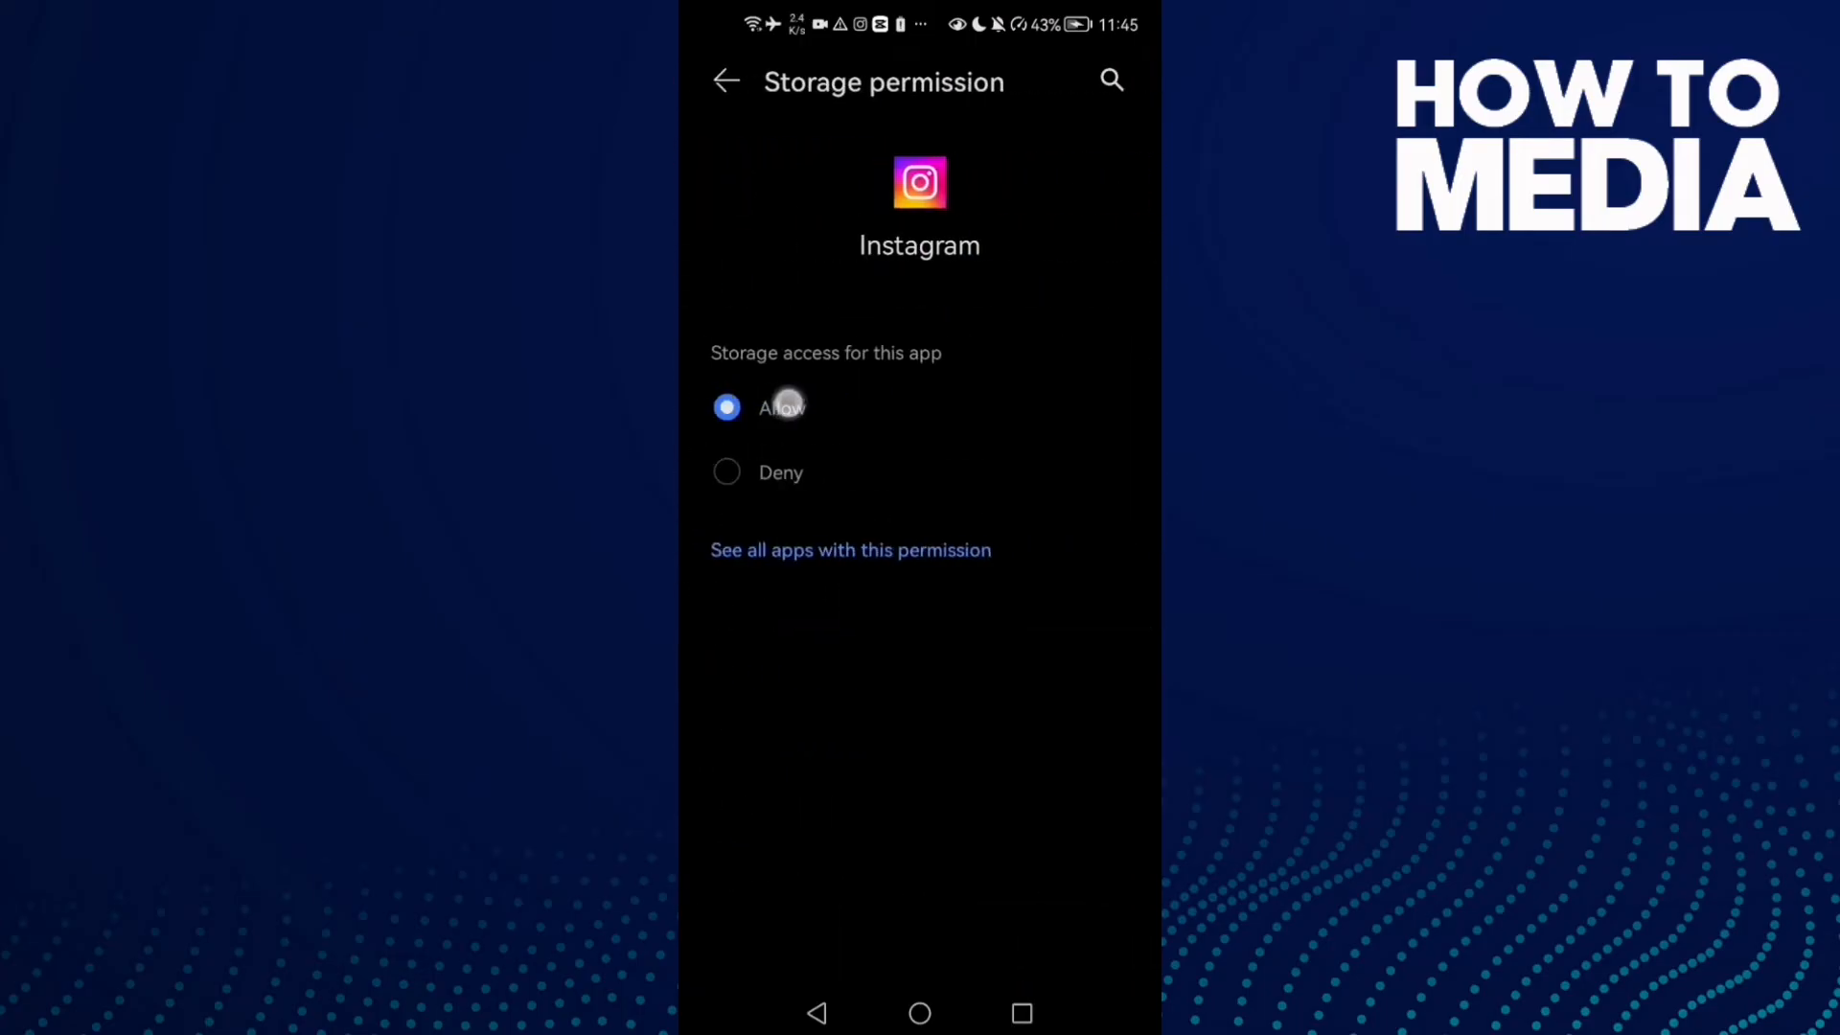
left_click(815, 1012)
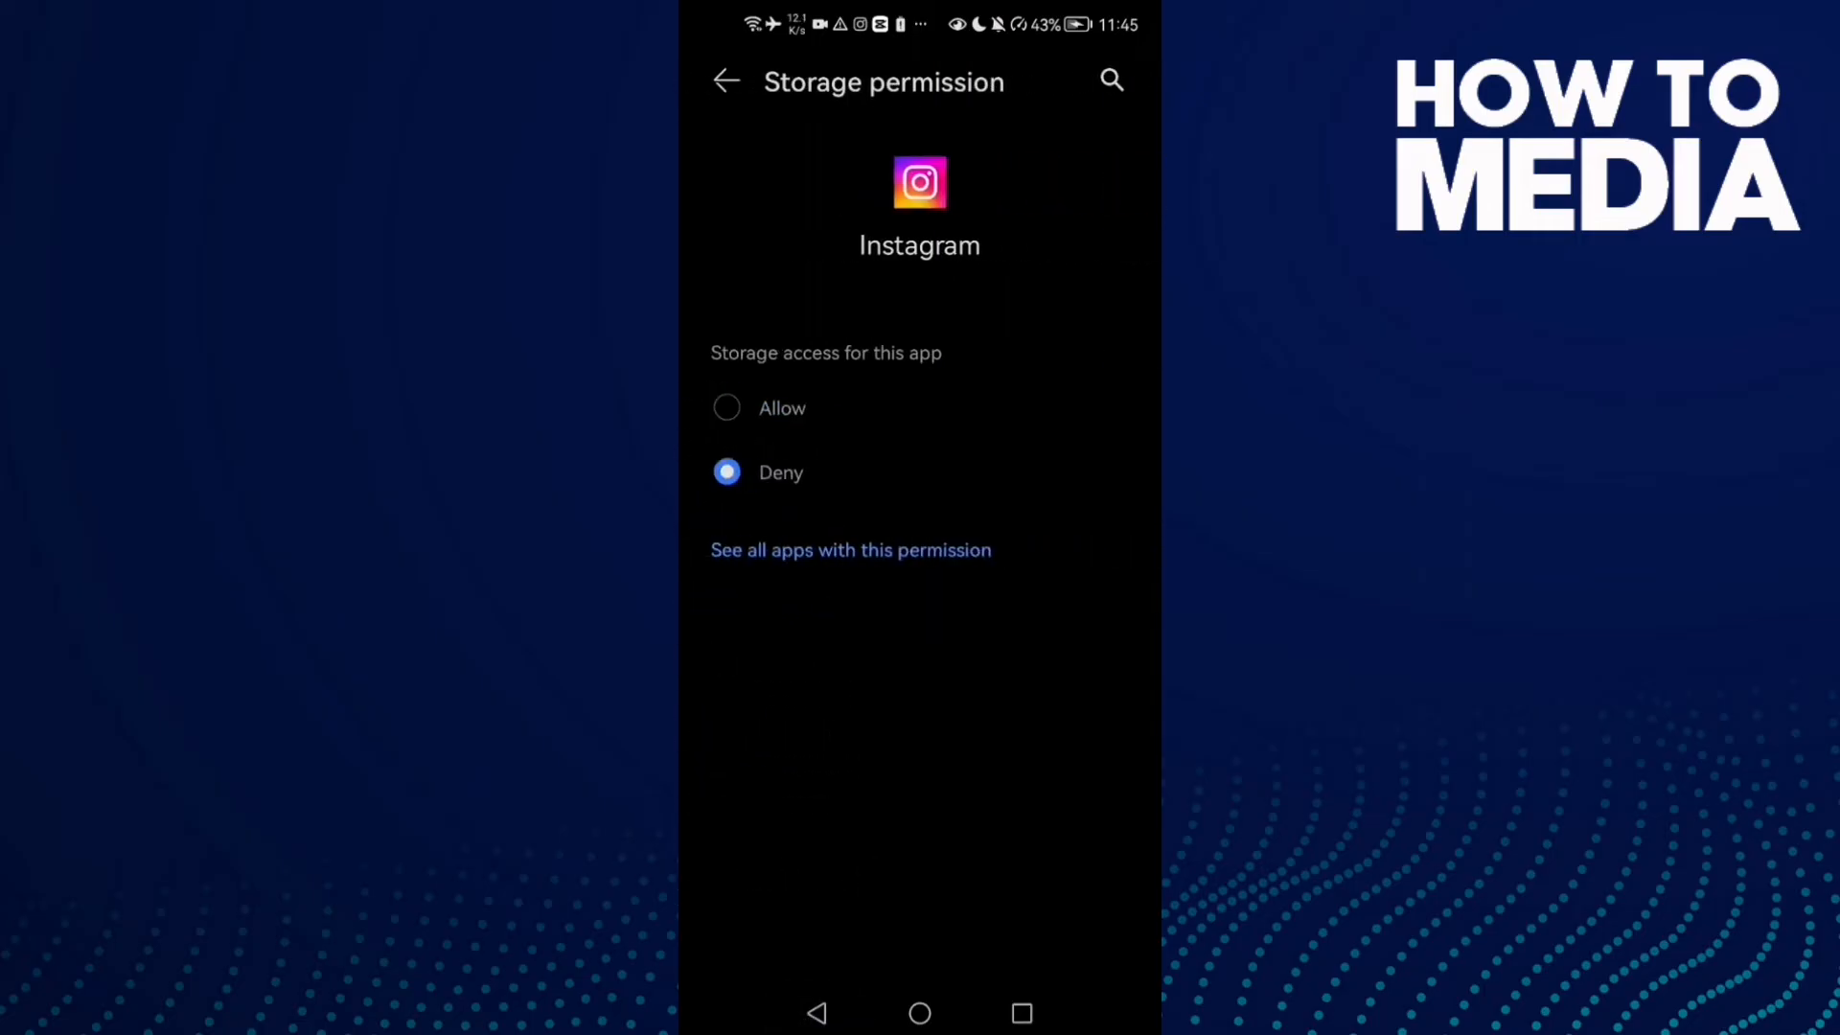
left_click(919, 1012)
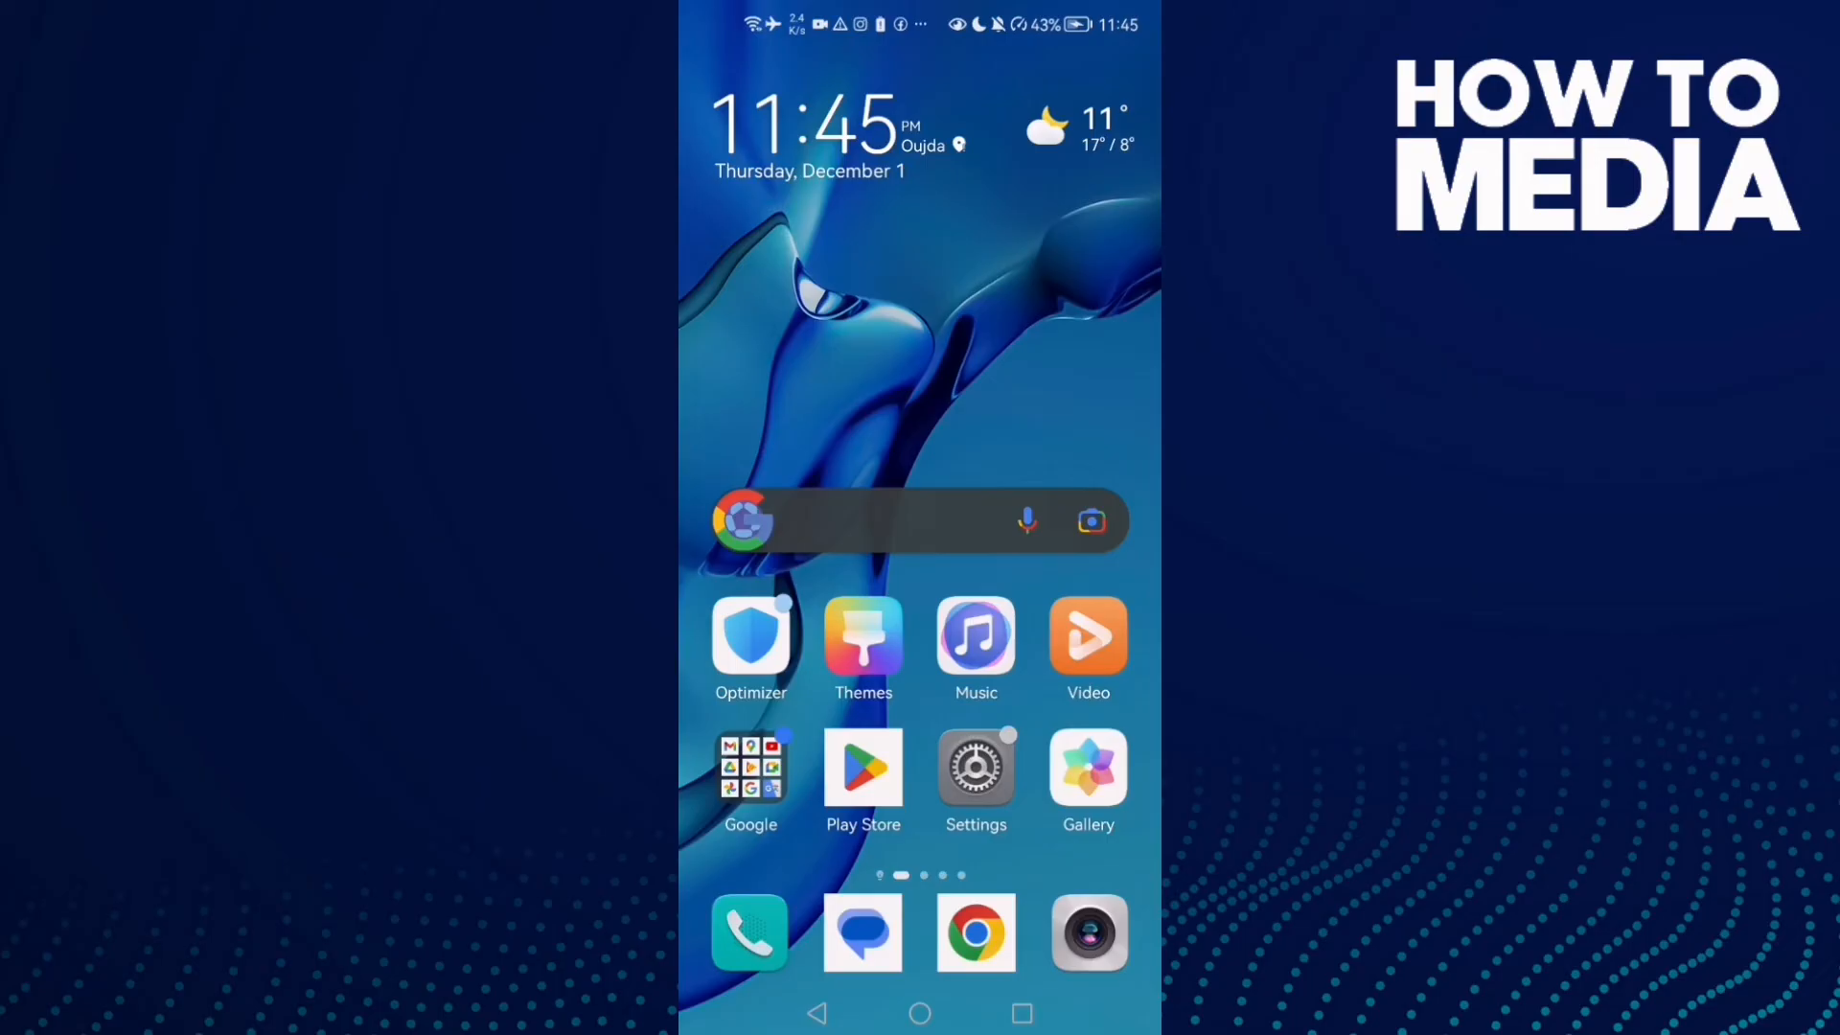